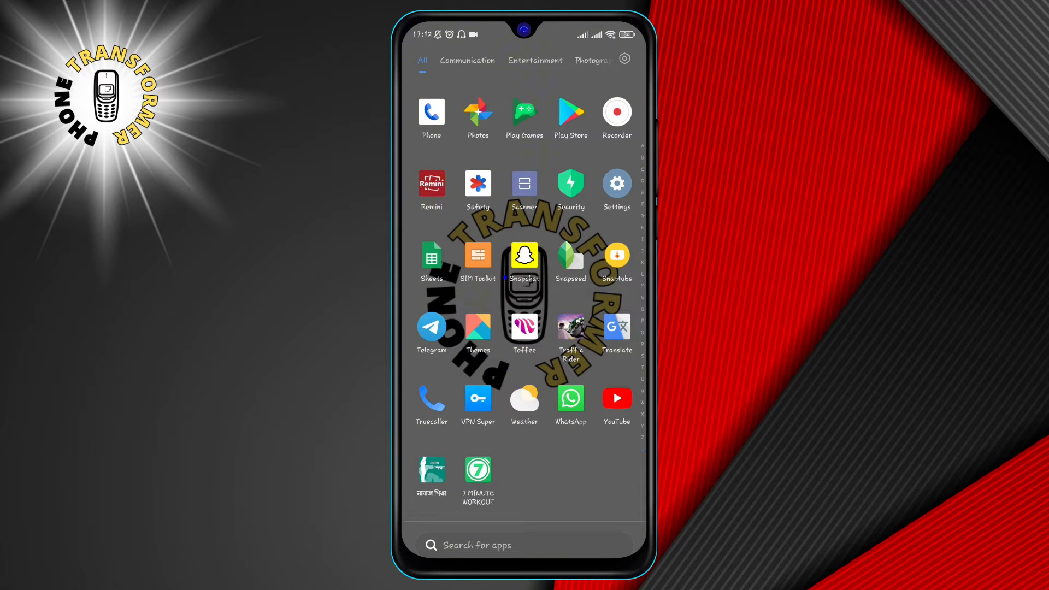
Go from Settings > Apps to the WhatsApp Messenger Play Store listing.
left_click(616, 184)
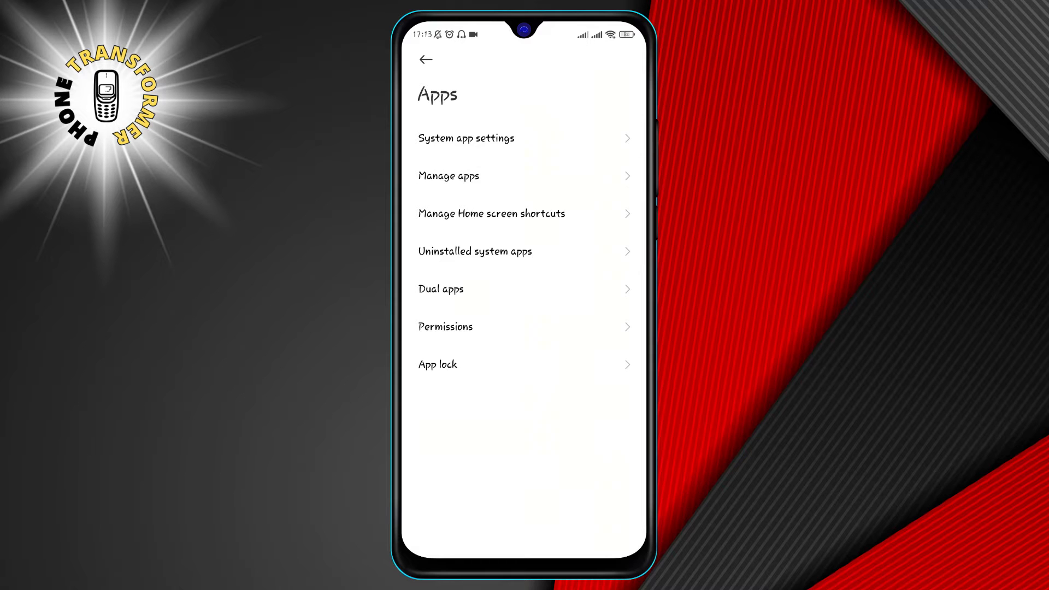
left_click(448, 176)
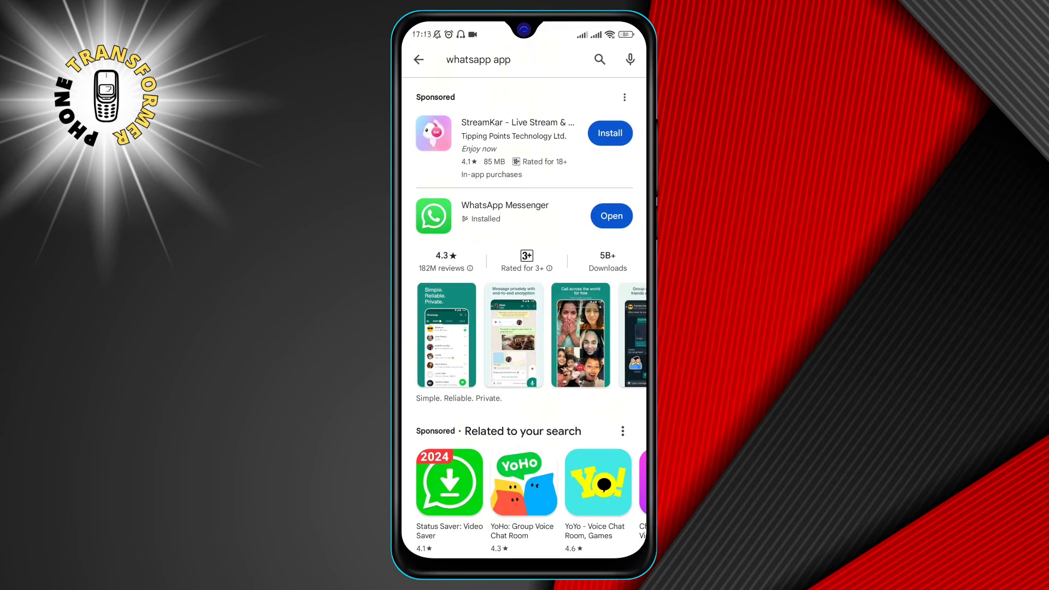
left_click(504, 205)
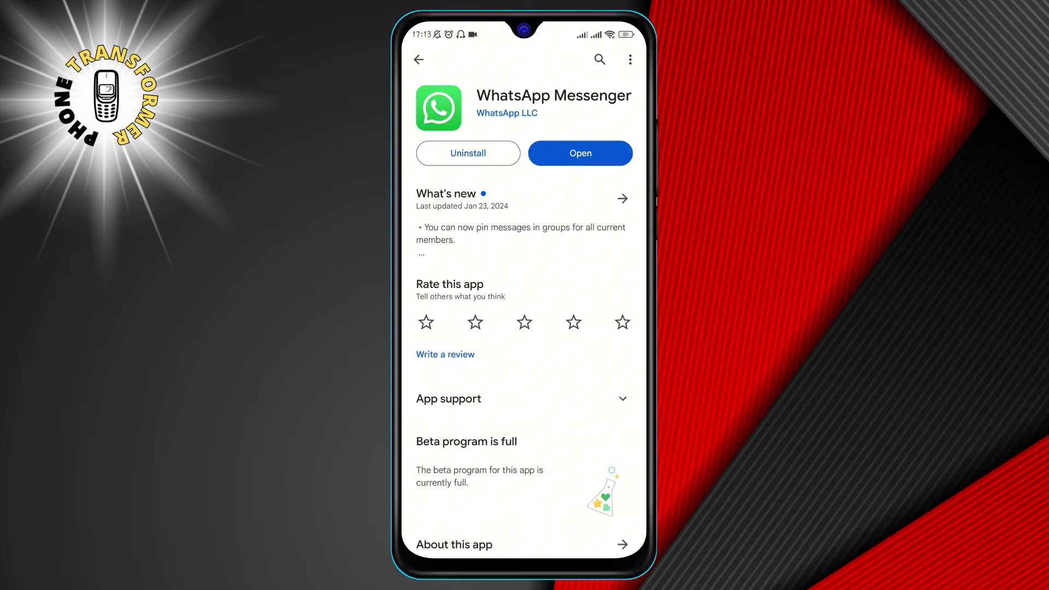
Launch WhatsApp Messenger, keep English as the language, and agree to the terms.
left_click(579, 153)
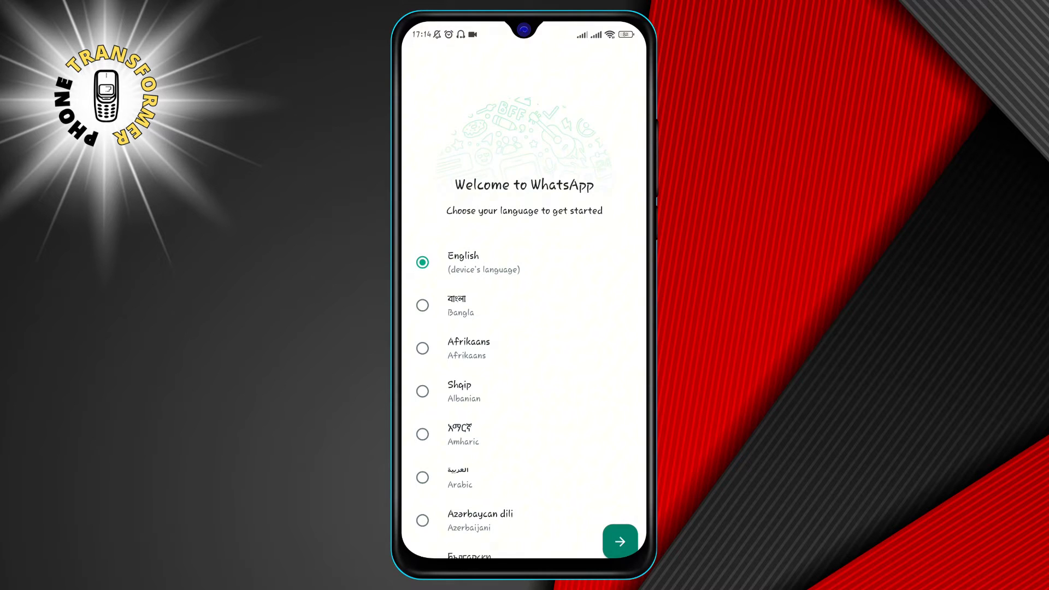
left_click(617, 541)
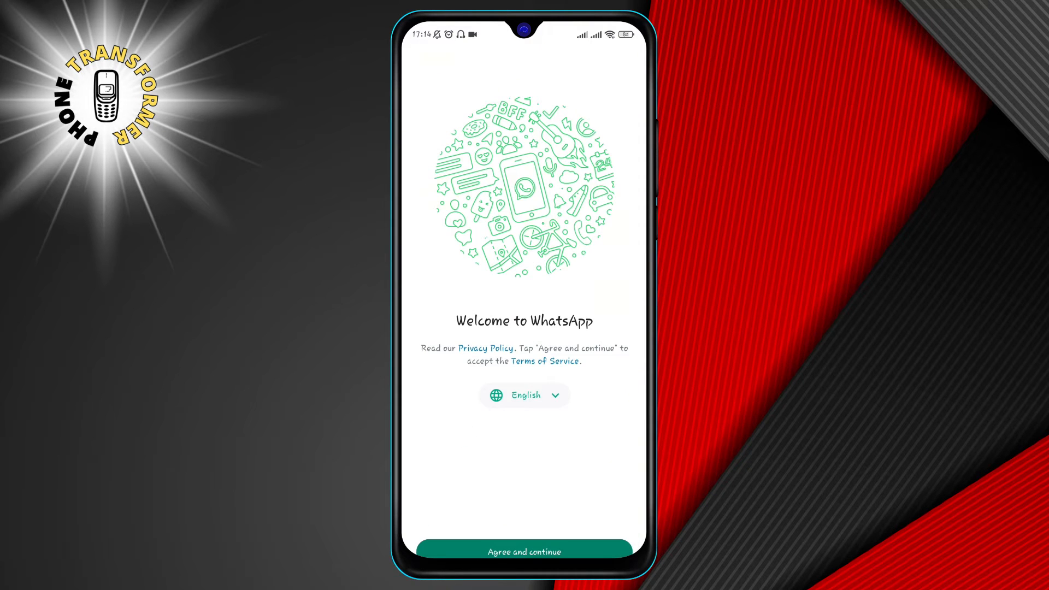
left_click(524, 551)
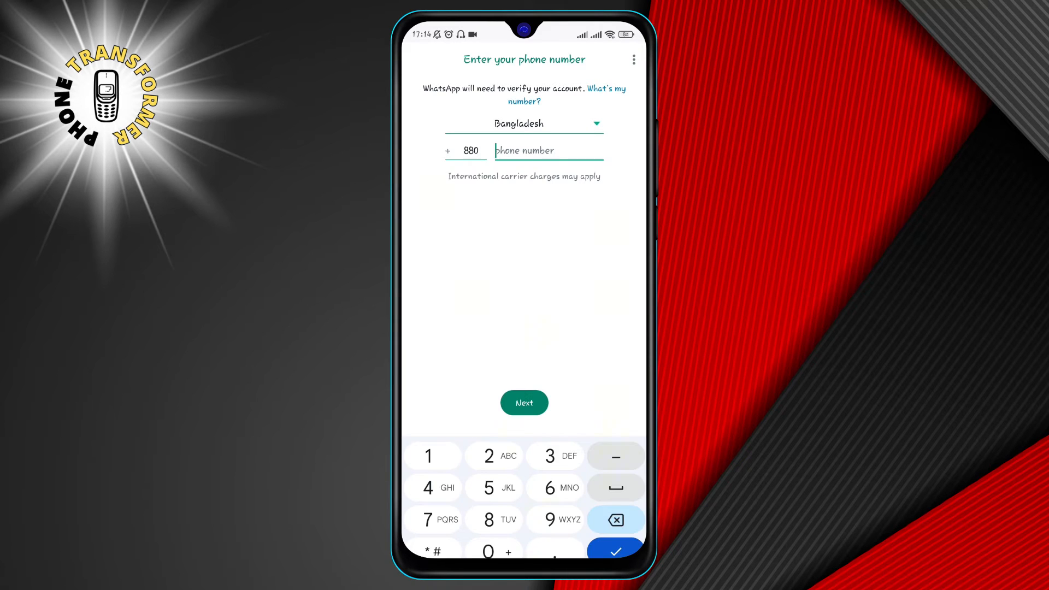
Enter phone number 1608-8, choose missed-call verification, and allow WhatsApp to manage calls.
type("1608-8")
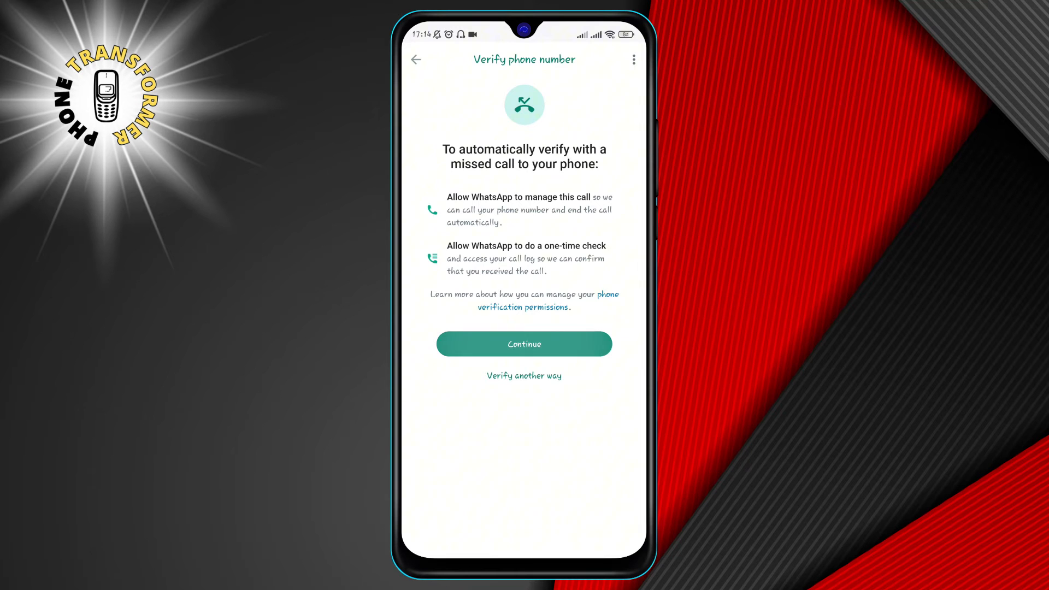
left_click(524, 343)
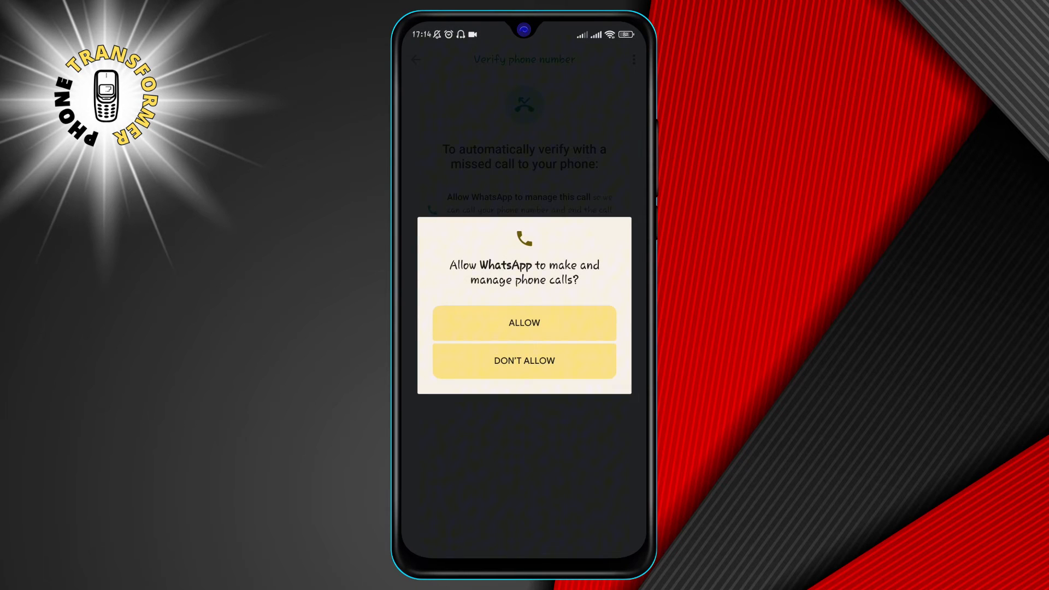
left_click(524, 322)
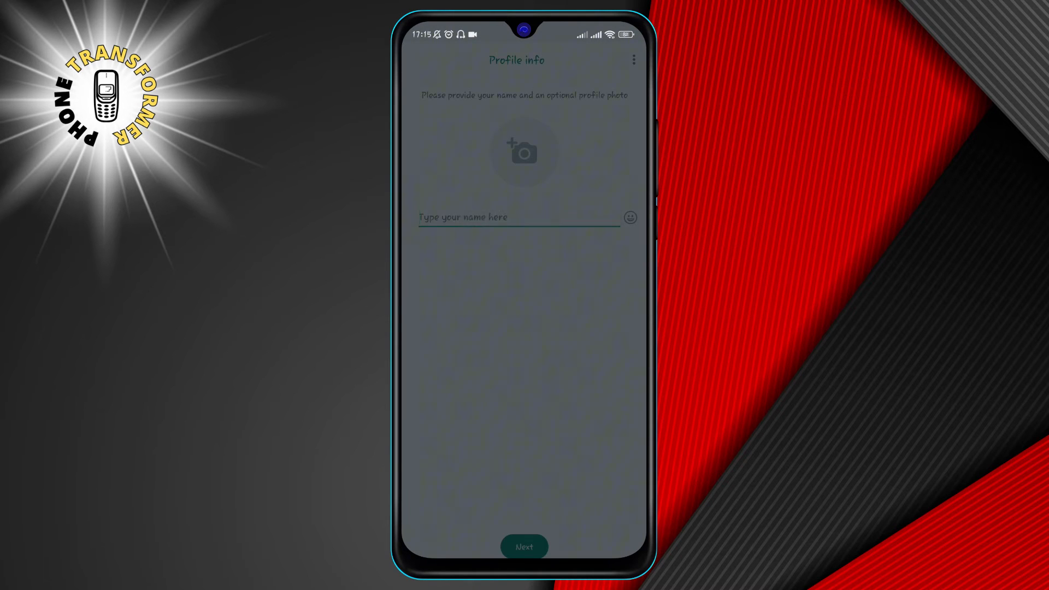
Accept the remaining permission prompt so the Google Drive restore screen appears.
left_click(523, 546)
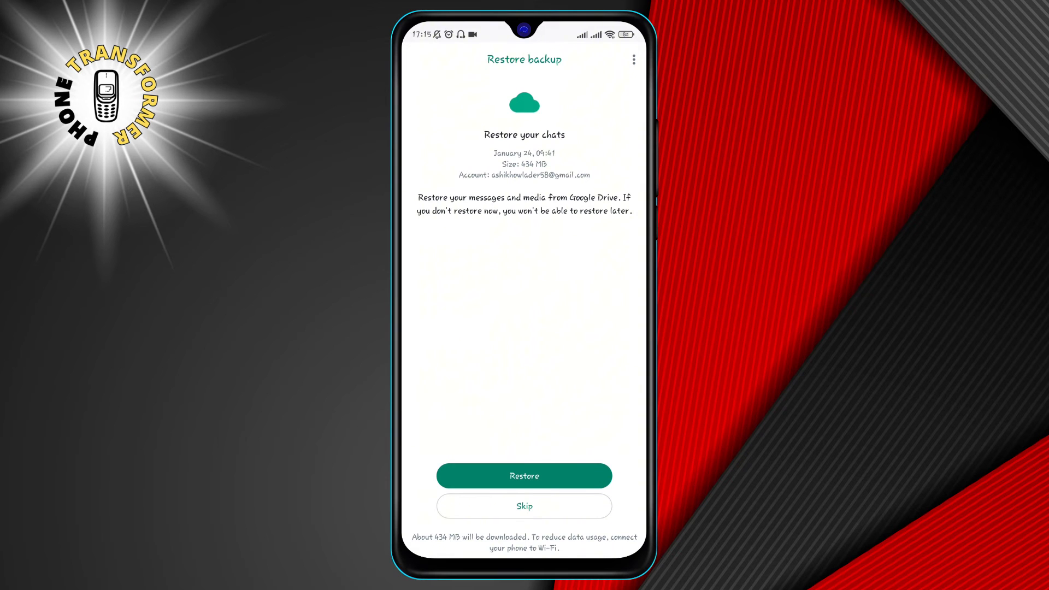
Restore the 5,555 messages from the Google Drive backup, then continue to profile details.
left_click(523, 476)
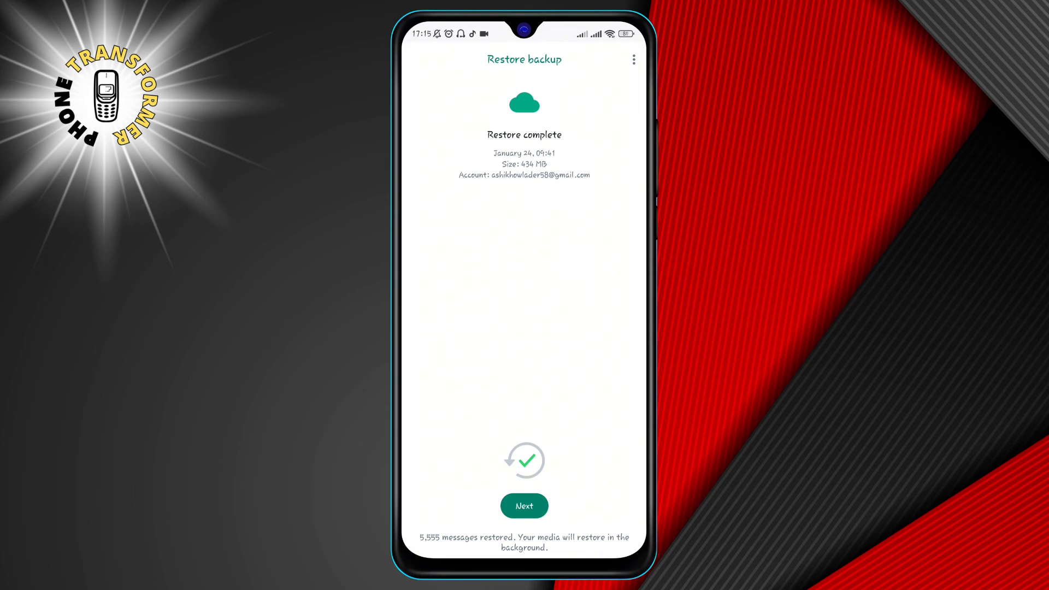
left_click(523, 505)
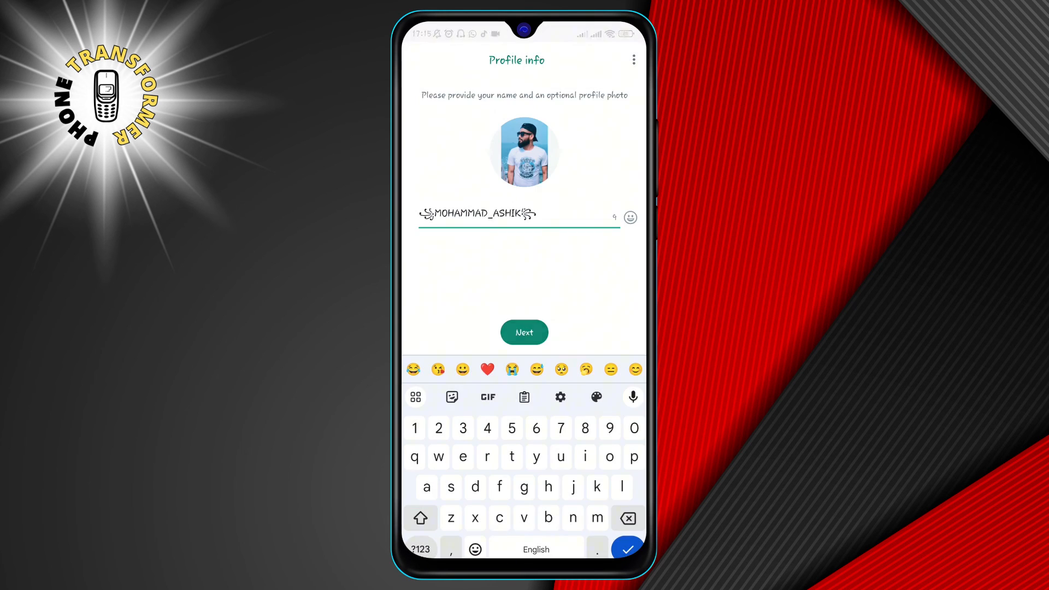
Keep the restored profile name and photo, and skip creating a passkey.
left_click(523, 332)
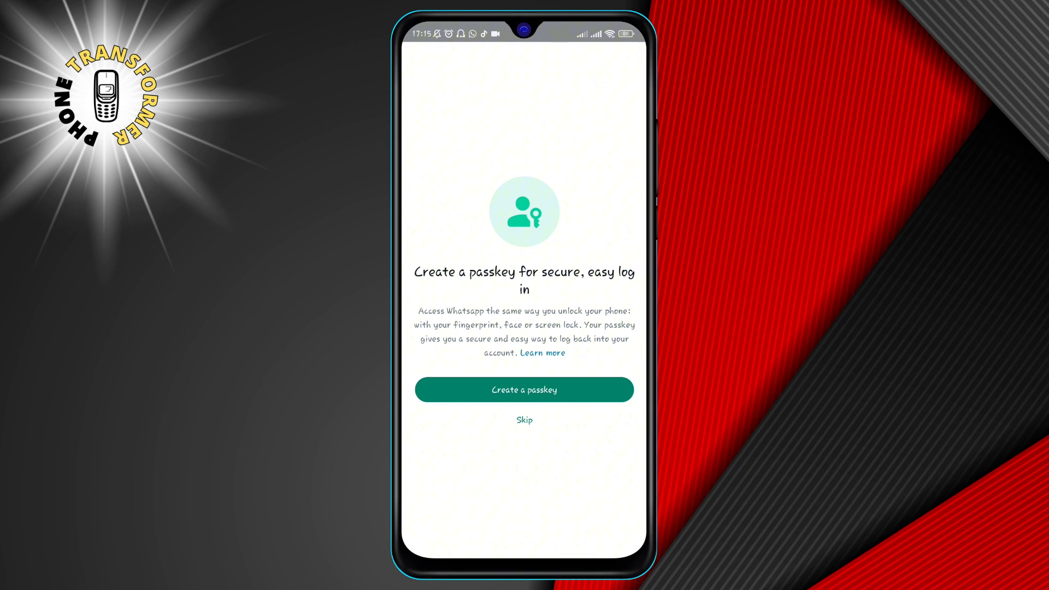
left_click(523, 420)
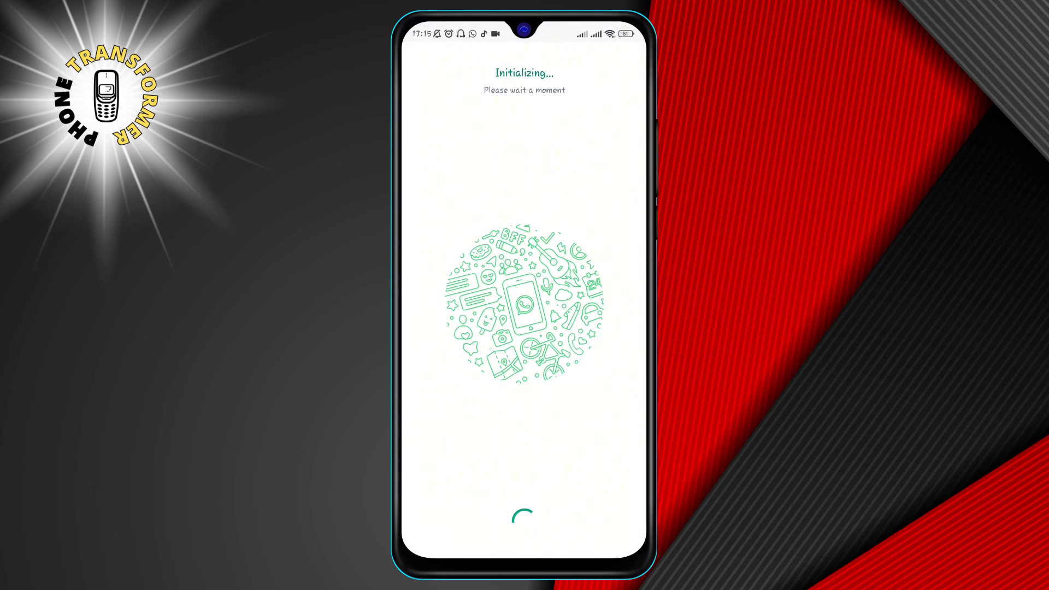